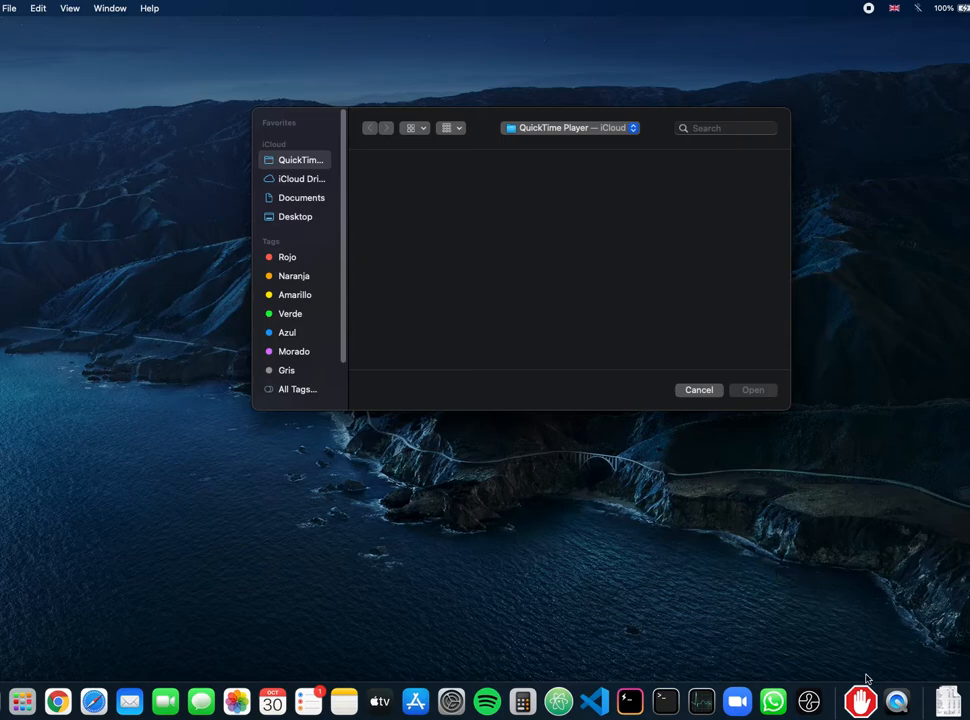
mouse_move(318, 668)
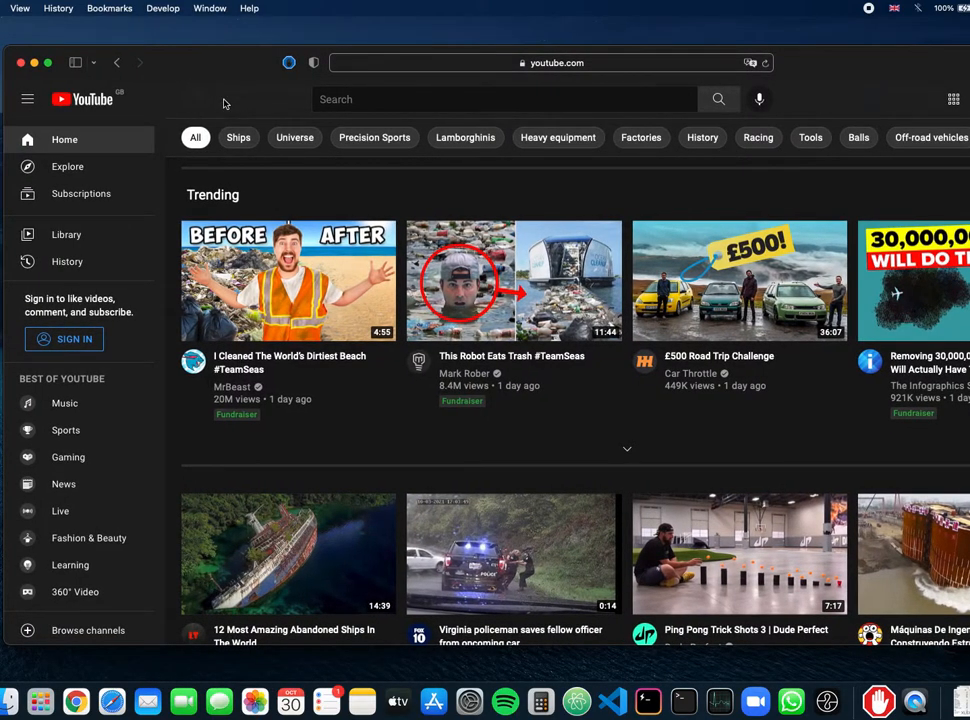
Scroll down and back up through the recommended videos on YouTube's home page
scroll("down", 3)
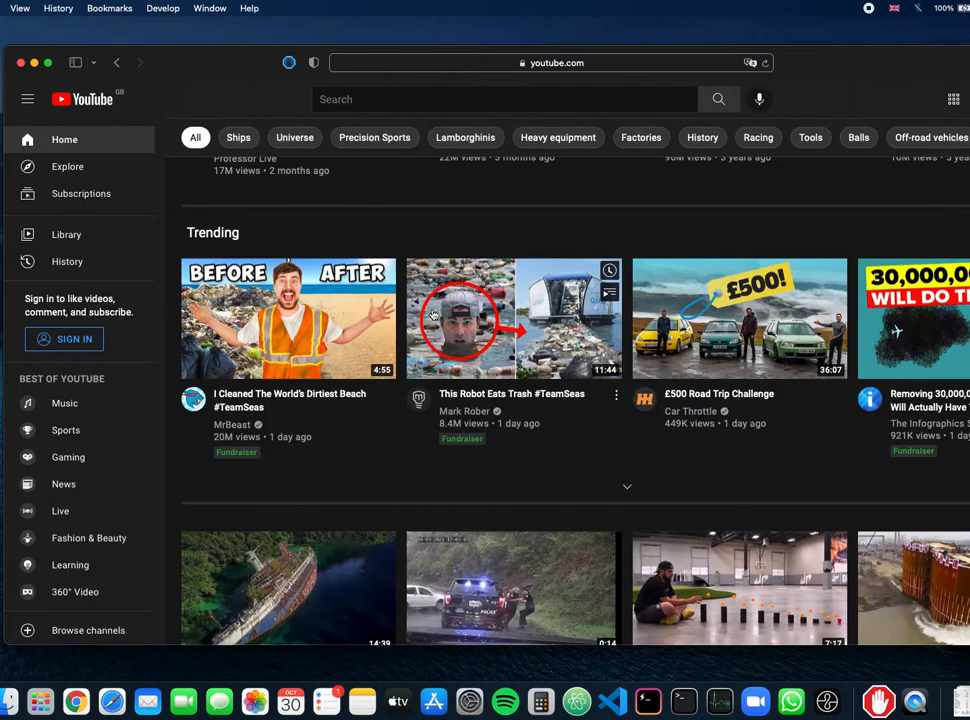
scroll("up", 3)
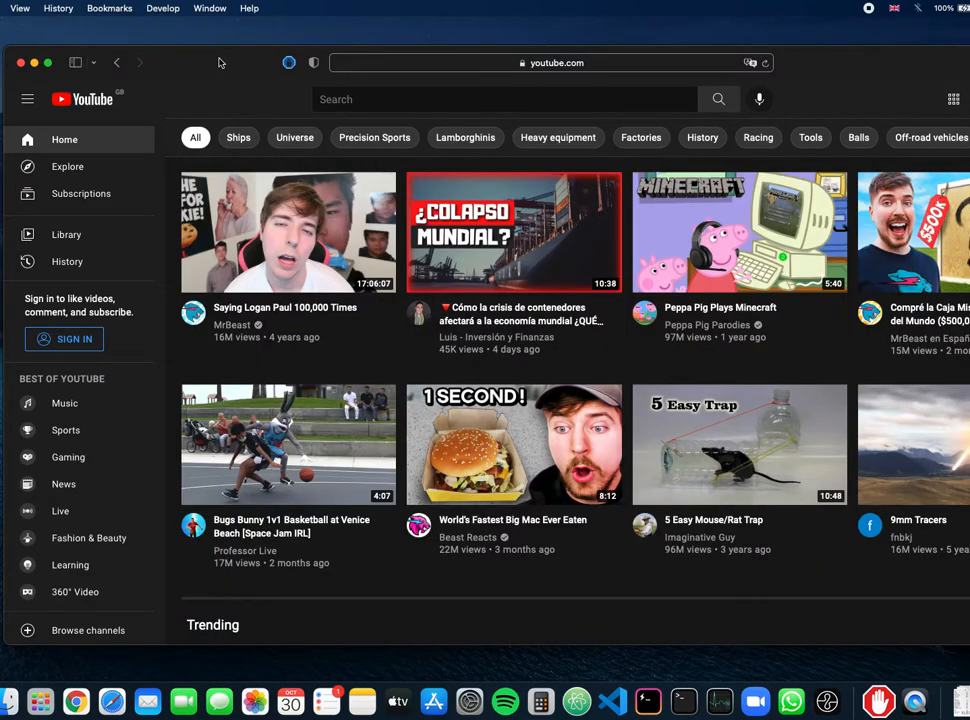
mouse_move(290, 63)
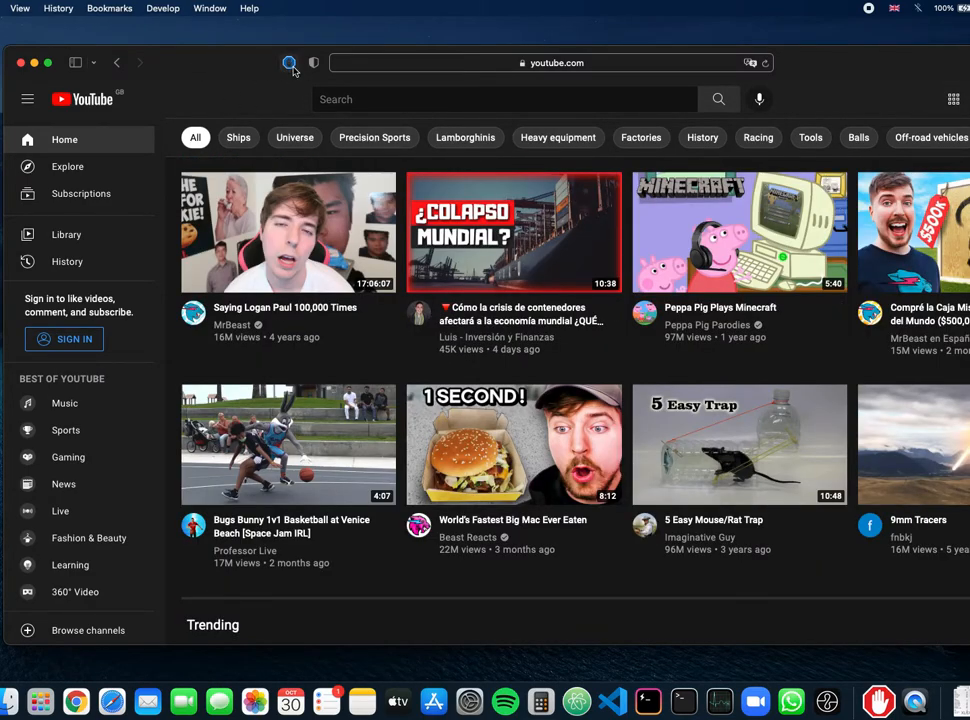
mouse_move(290, 63)
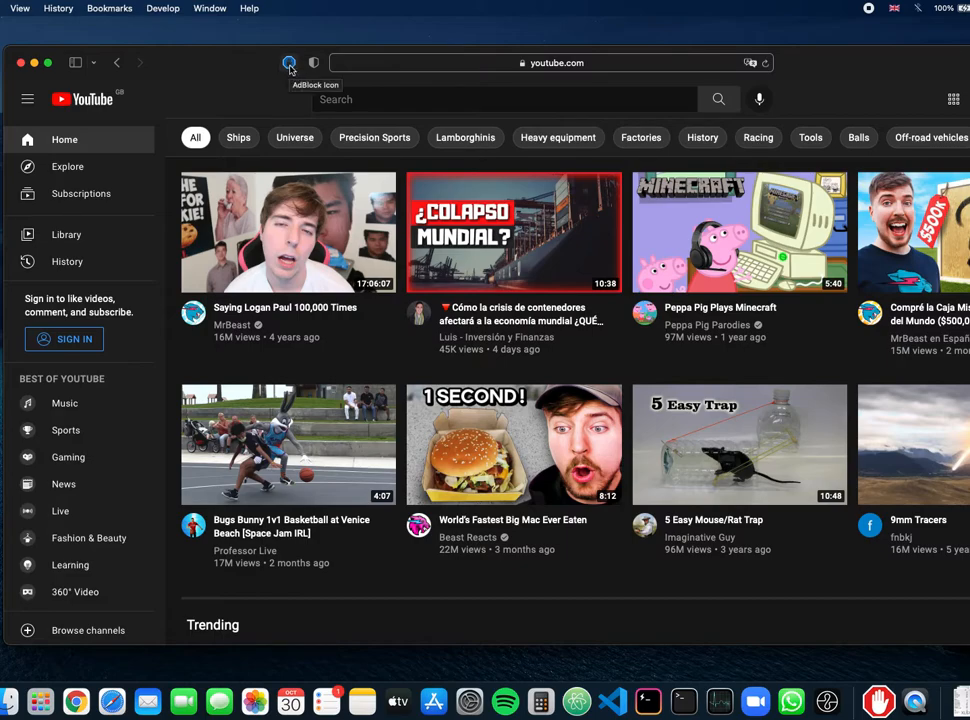
left_click(289, 62)
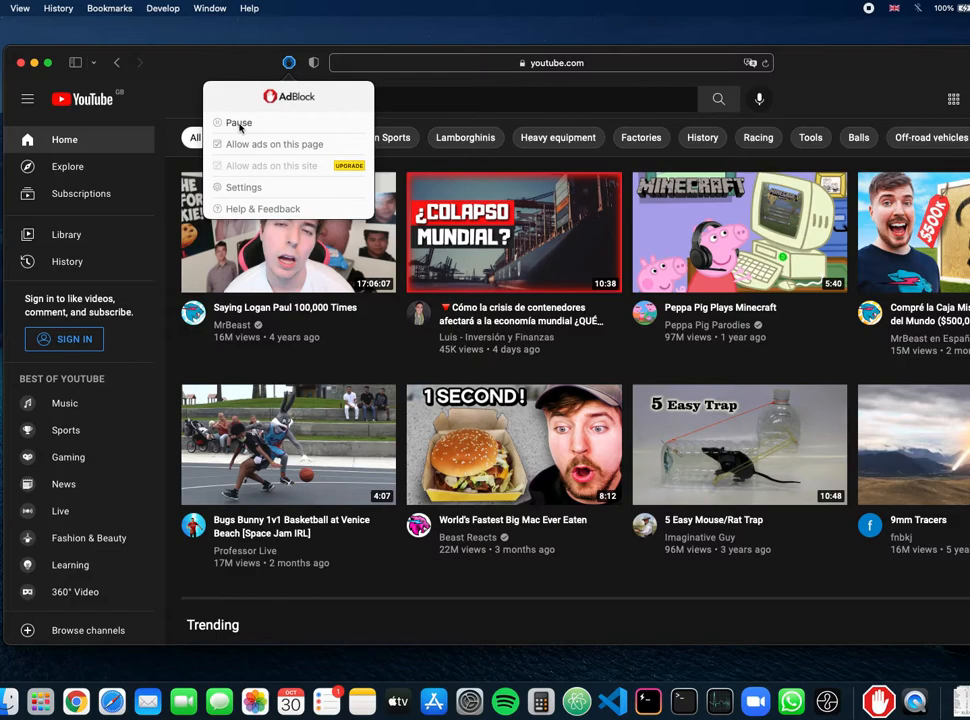
mouse_move(270, 131)
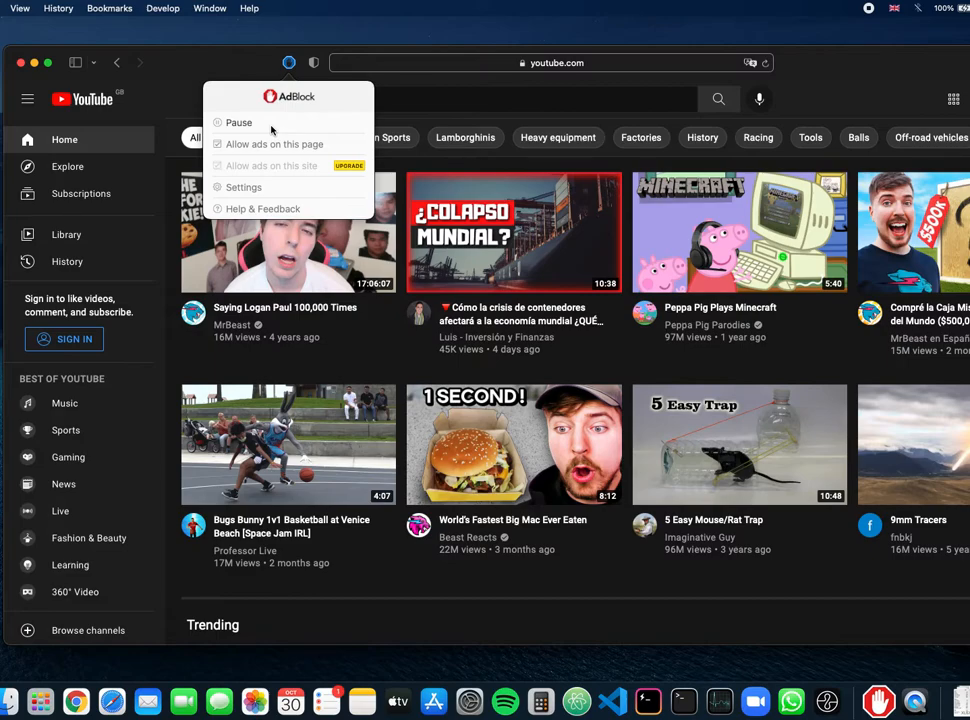
mouse_move(255, 143)
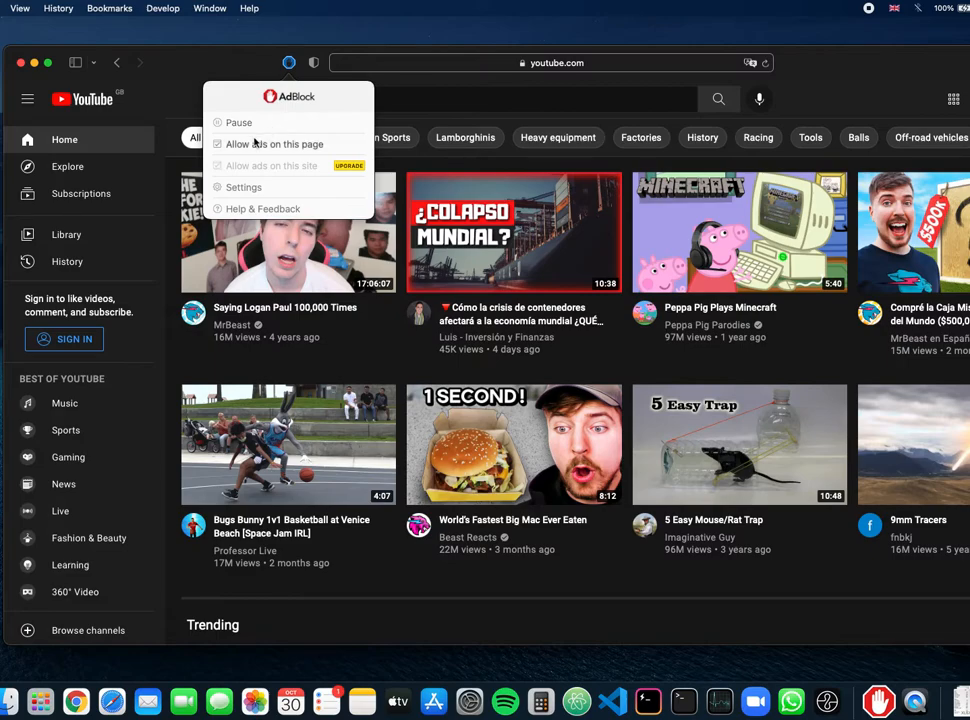
mouse_move(258, 155)
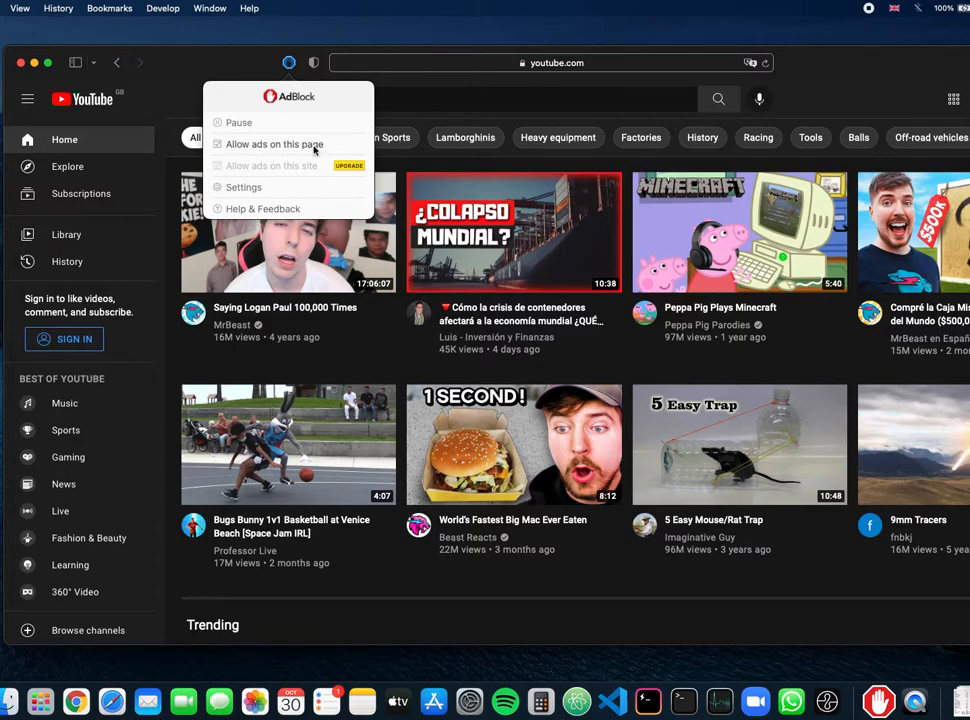
mouse_move(248, 145)
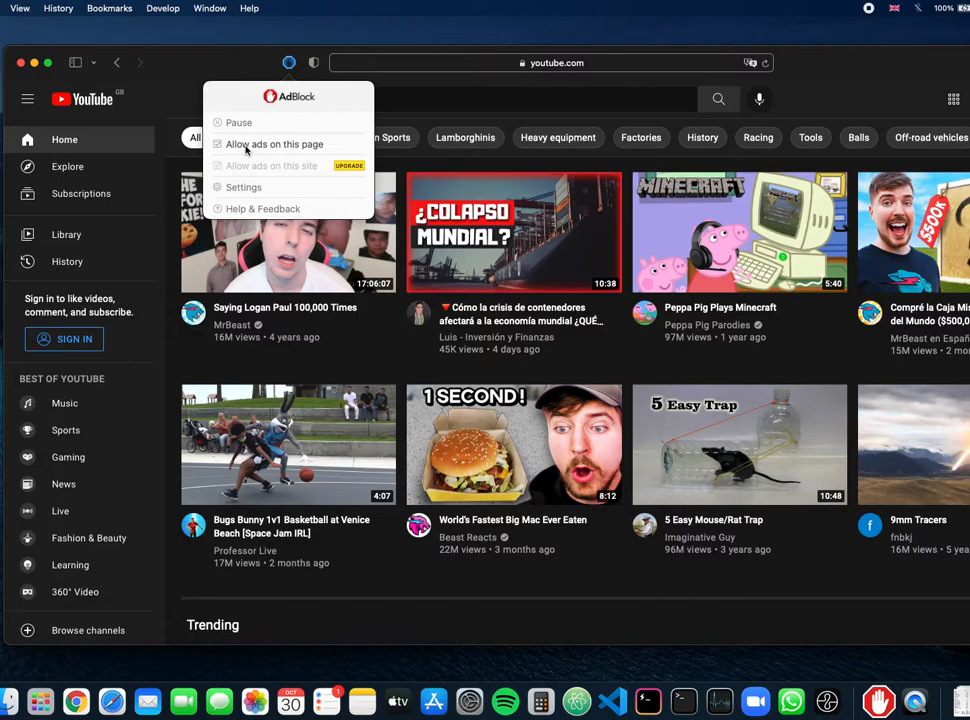
mouse_move(331, 165)
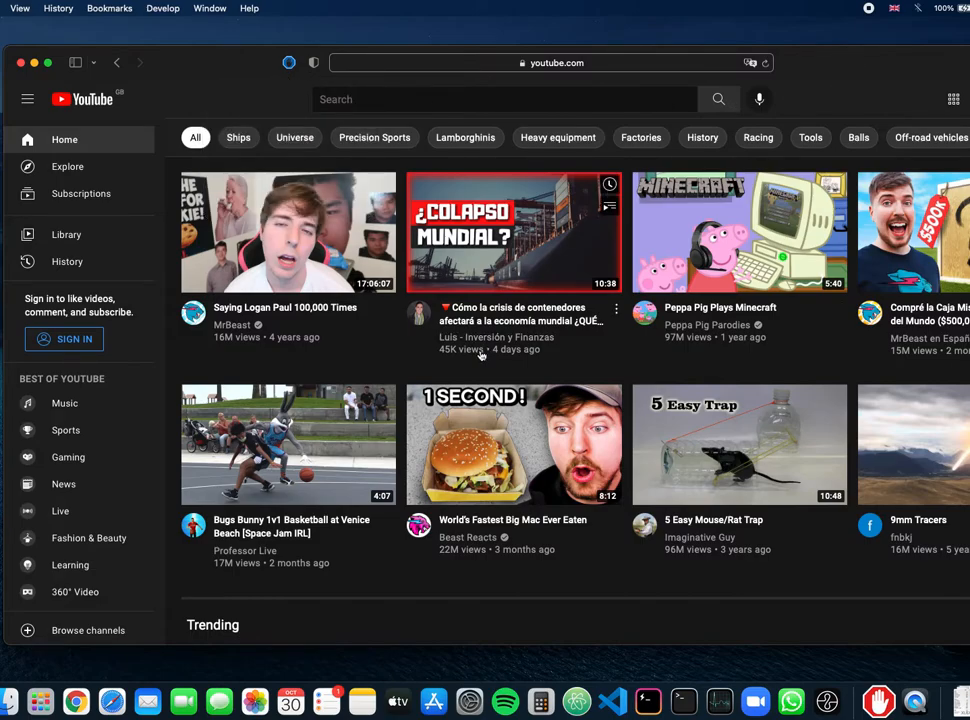
mouse_move(480, 437)
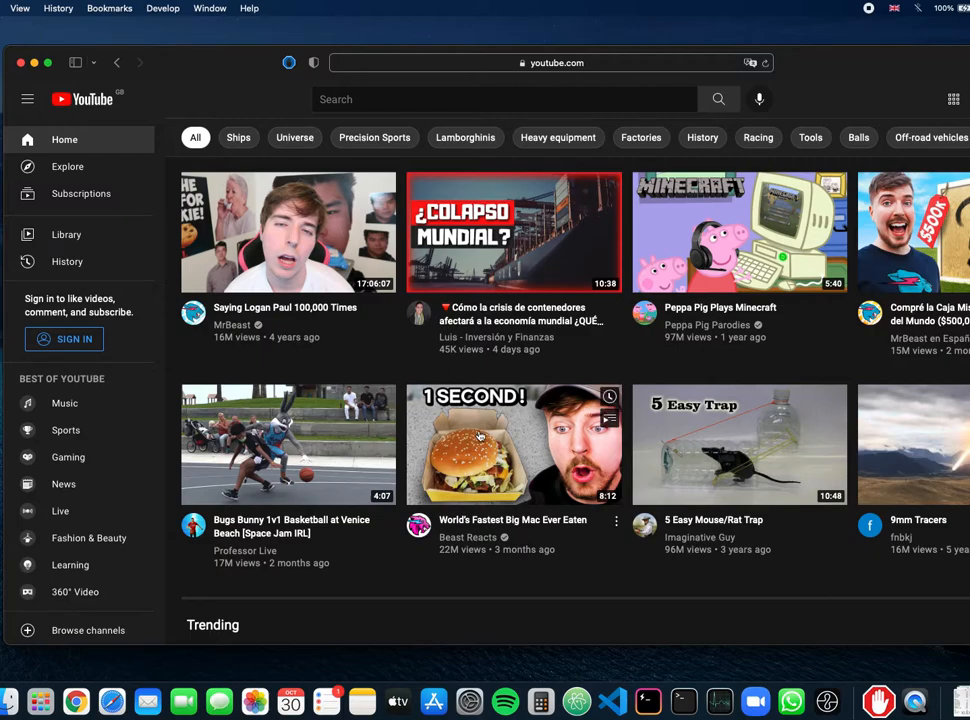
scroll("down", 3)
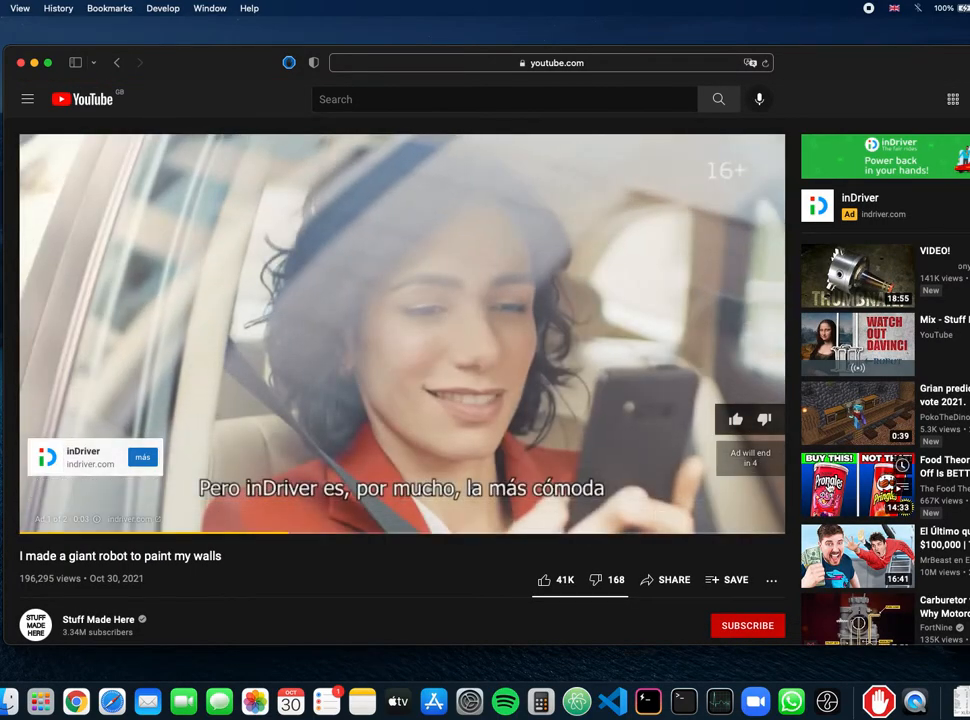
left_click(857, 485)
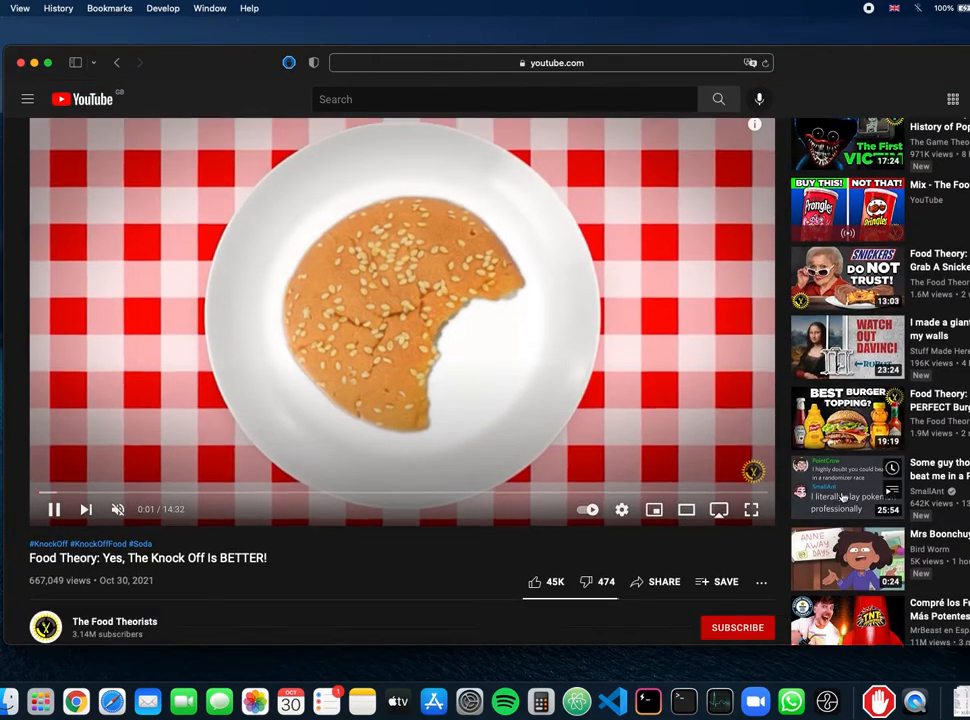
scroll("down", 3)
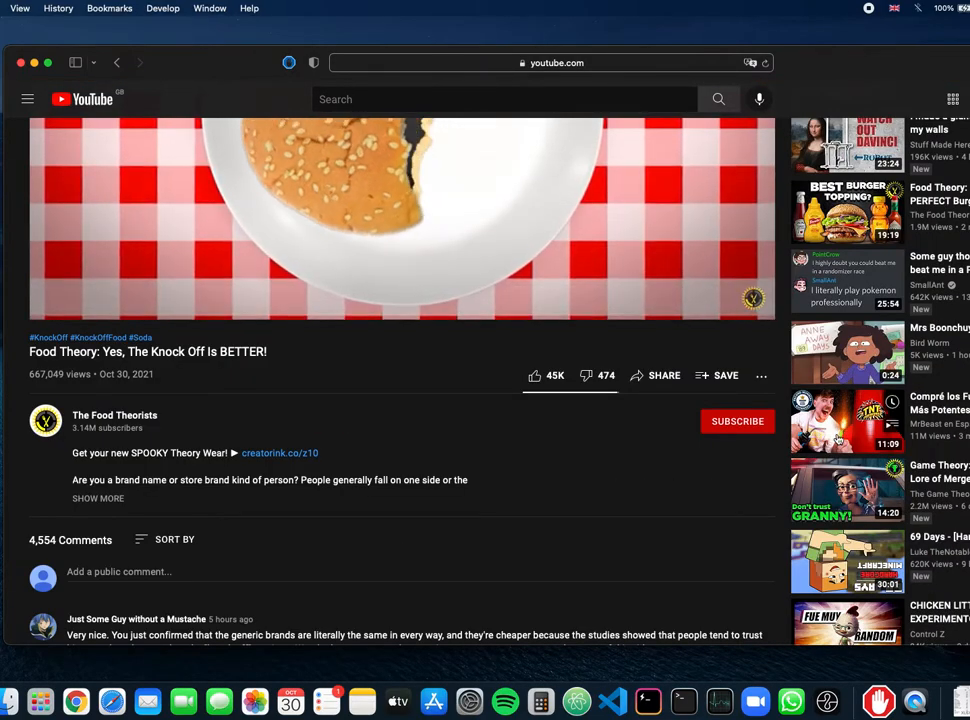
left_click(847, 420)
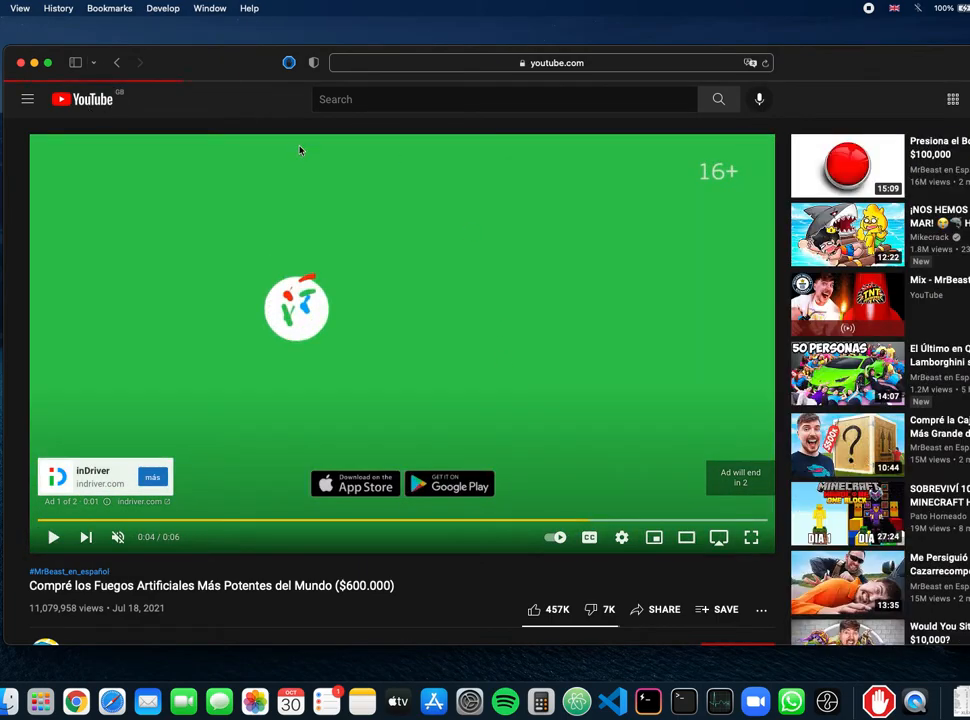
left_click(90, 99)
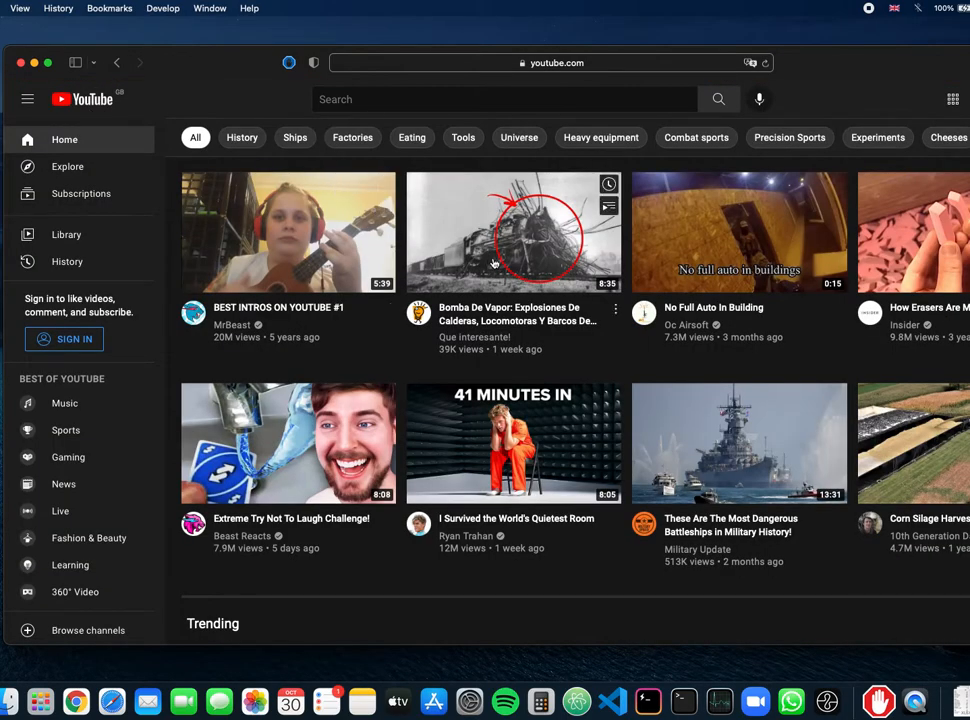
scroll("down", 3)
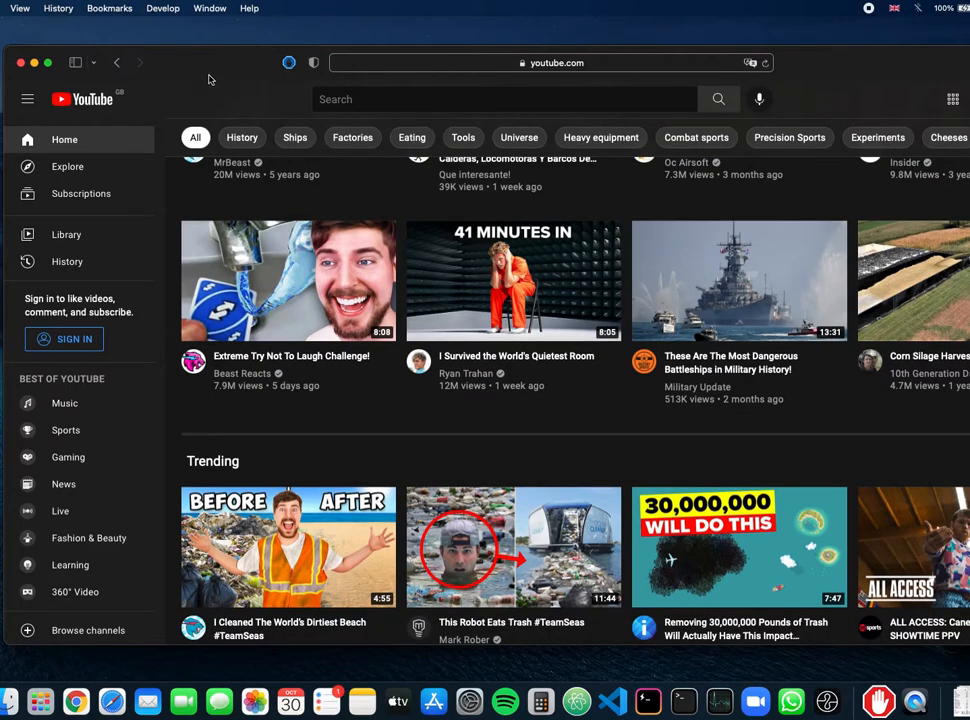
mouse_move(878, 700)
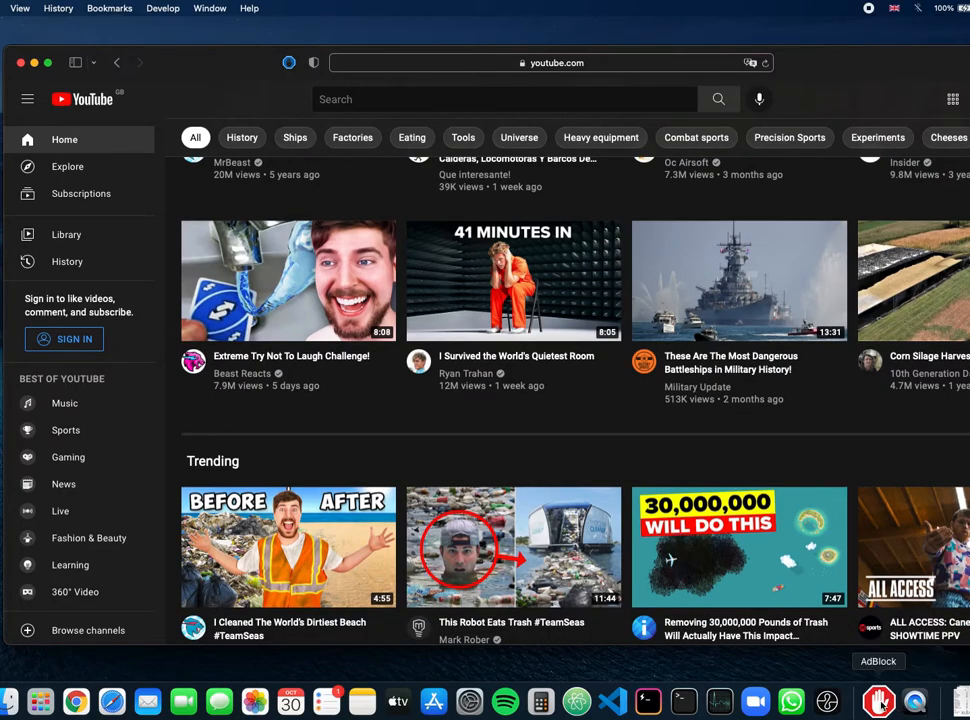
mouse_move(615, 468)
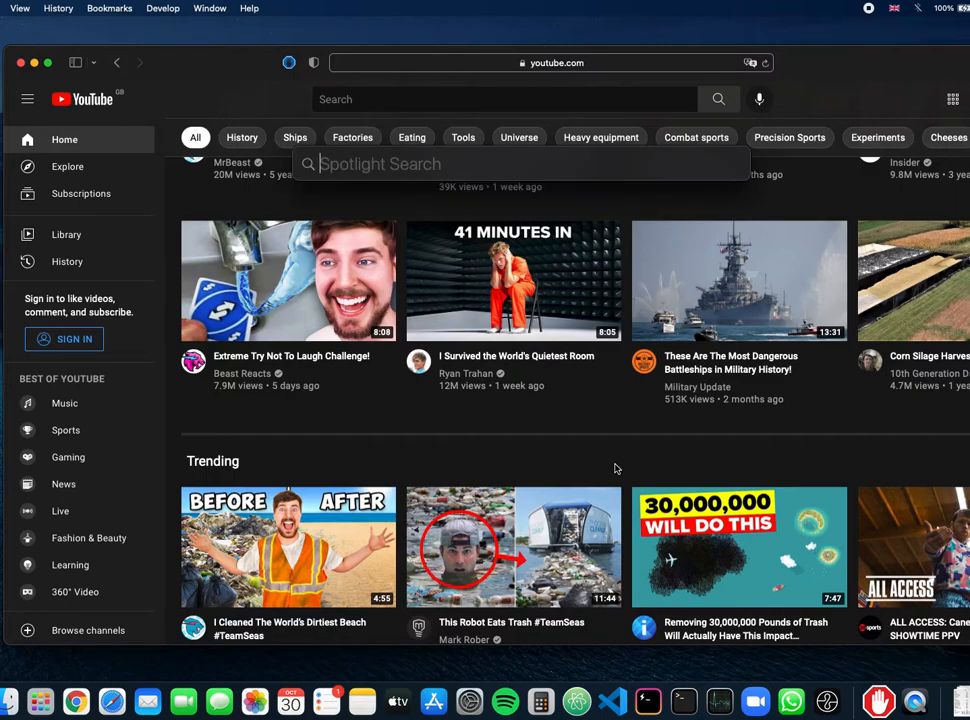
Search Spotlight for 'adBlock' to launch the AdBlock app
type("adBlock")
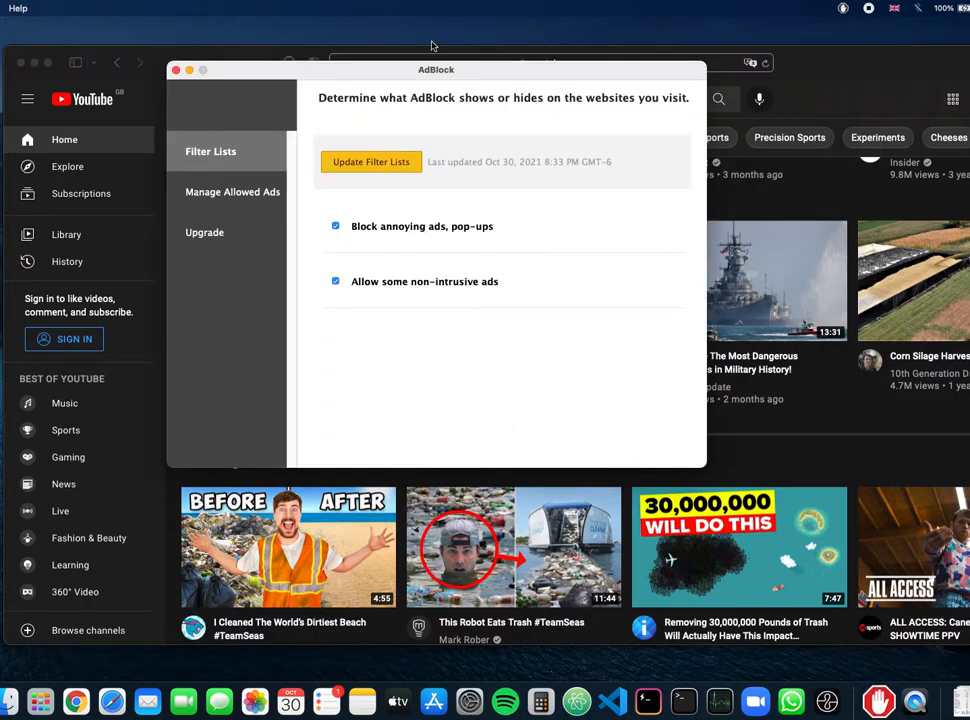
Center the AdBlock window and uncheck 'Allow some non-intrusive ads' in Filter Lists
left_click_drag(436, 69, 524, 140)
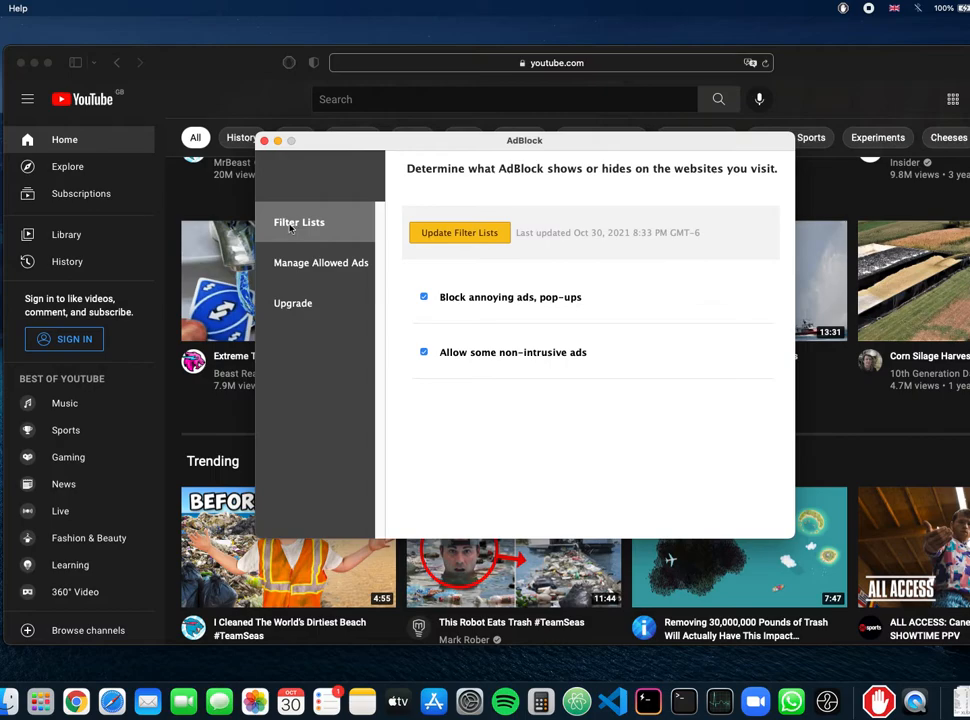
mouse_move(393, 370)
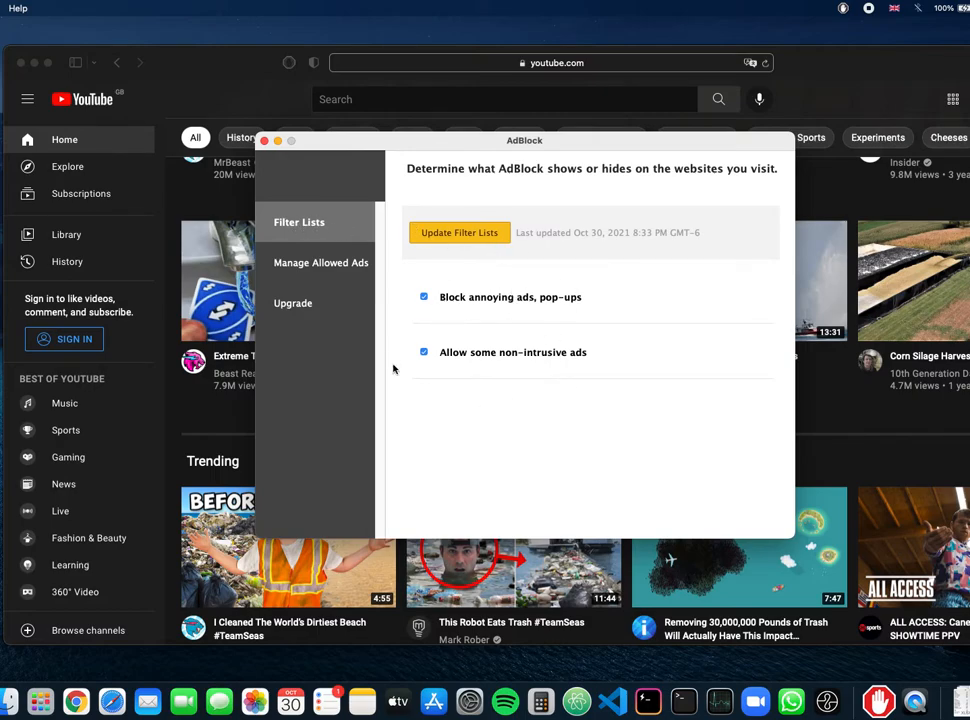
mouse_move(449, 316)
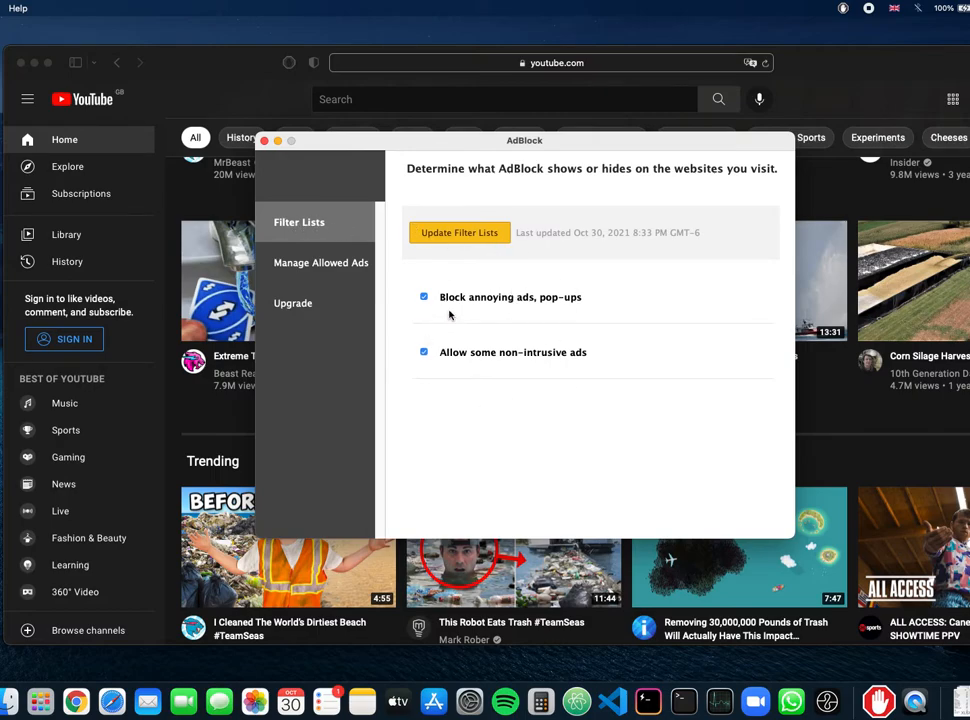
mouse_move(490, 303)
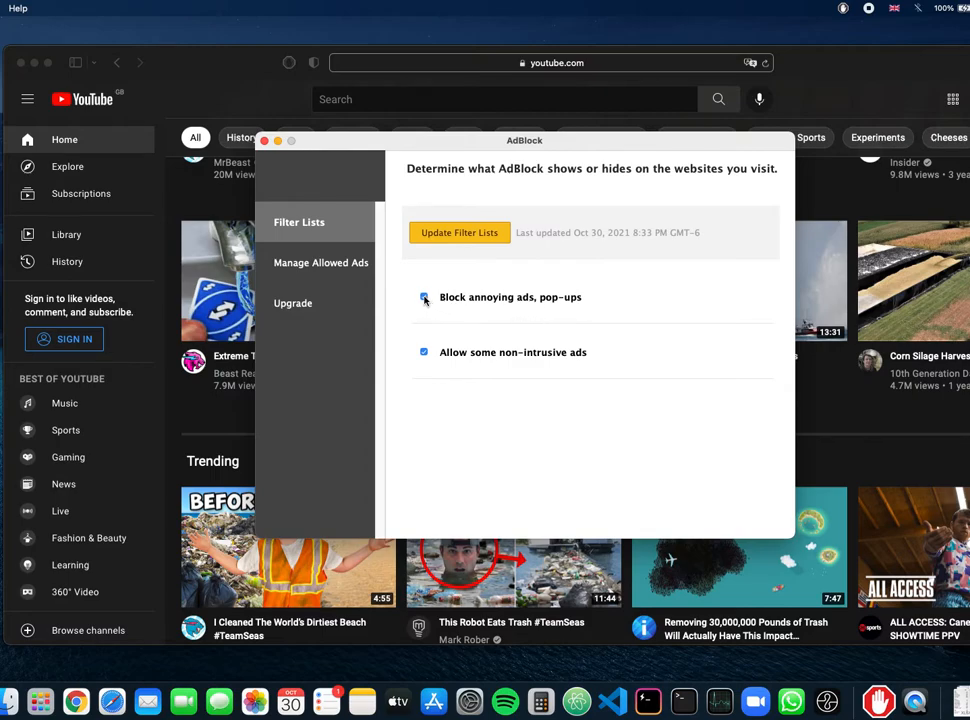
left_click(424, 297)
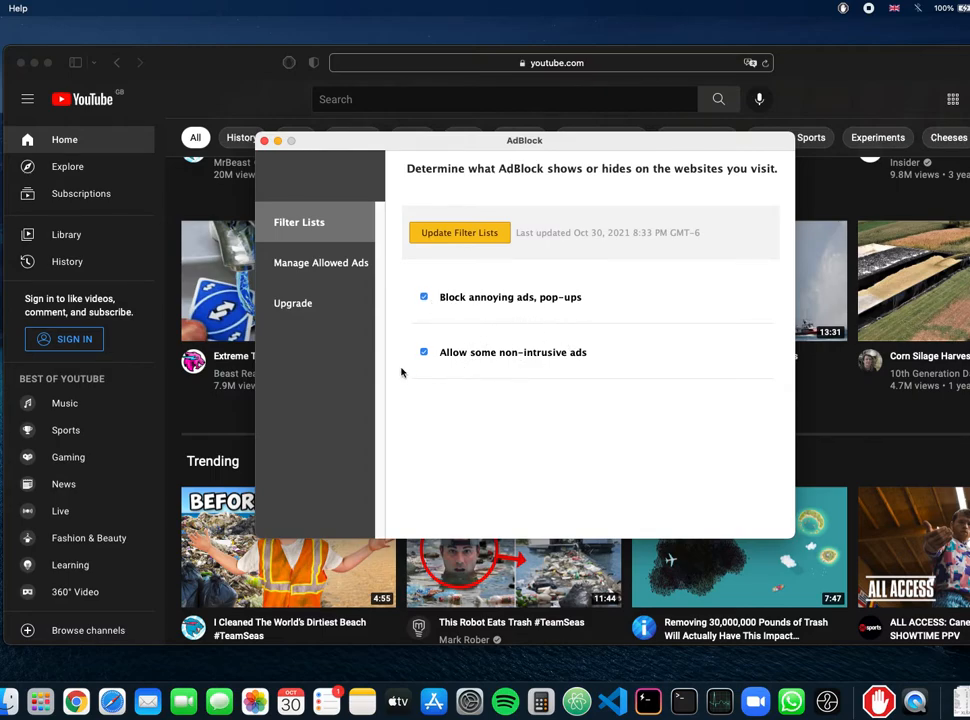
mouse_move(457, 367)
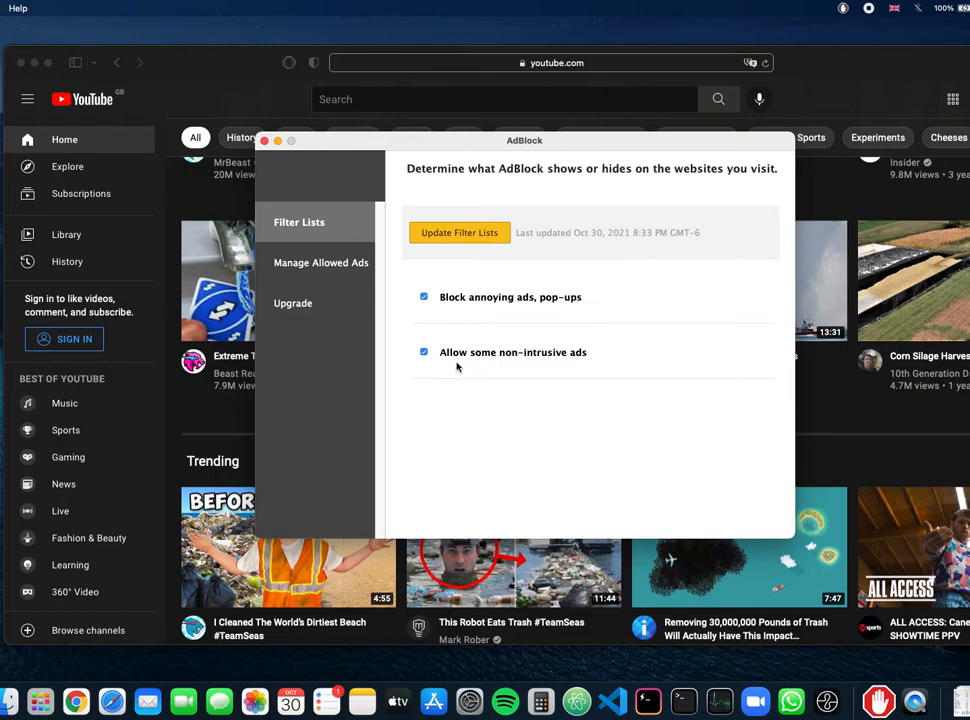
mouse_move(440, 362)
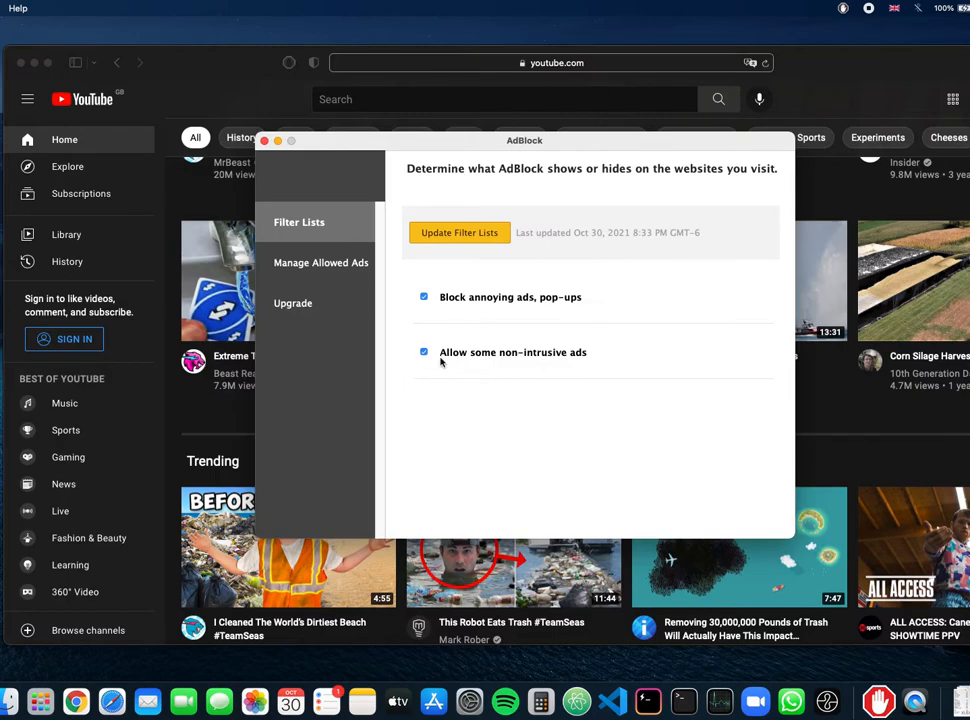
mouse_move(408, 368)
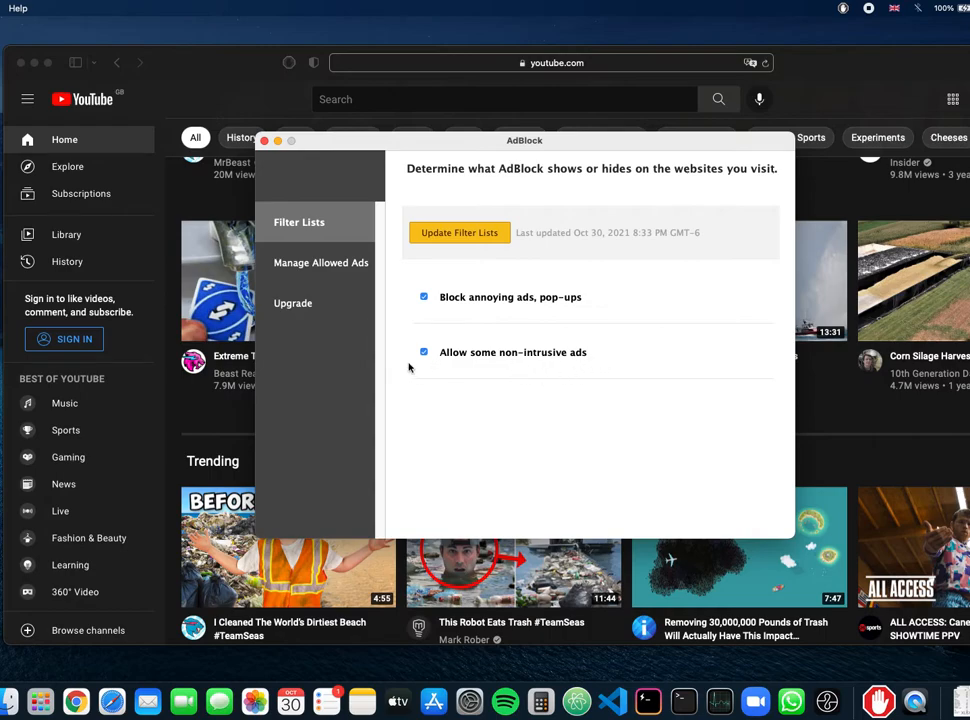
left_click(424, 352)
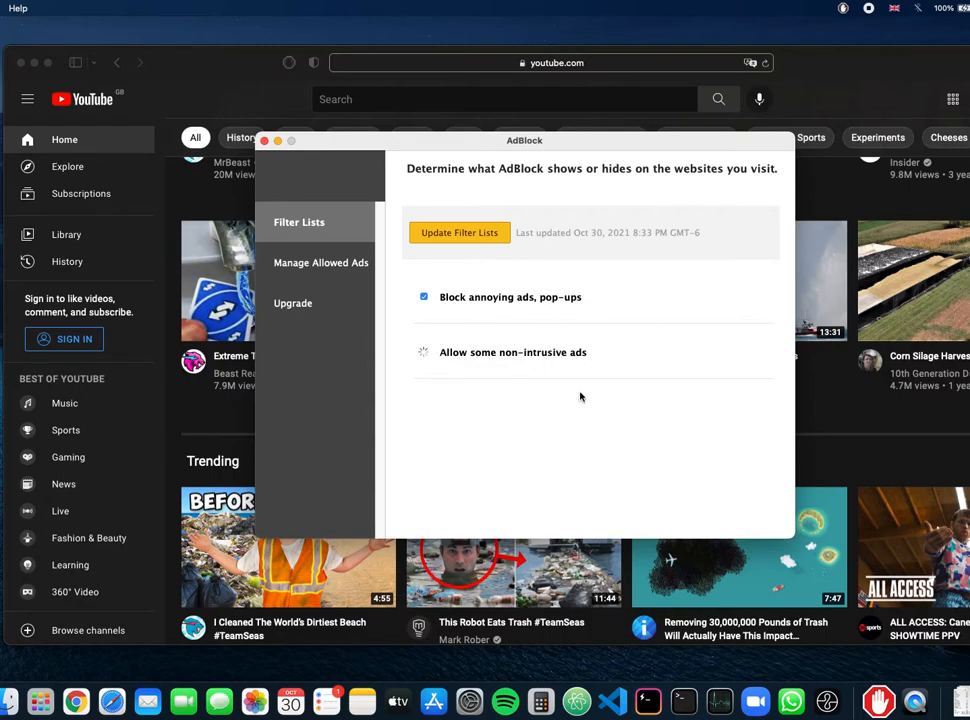
mouse_move(574, 393)
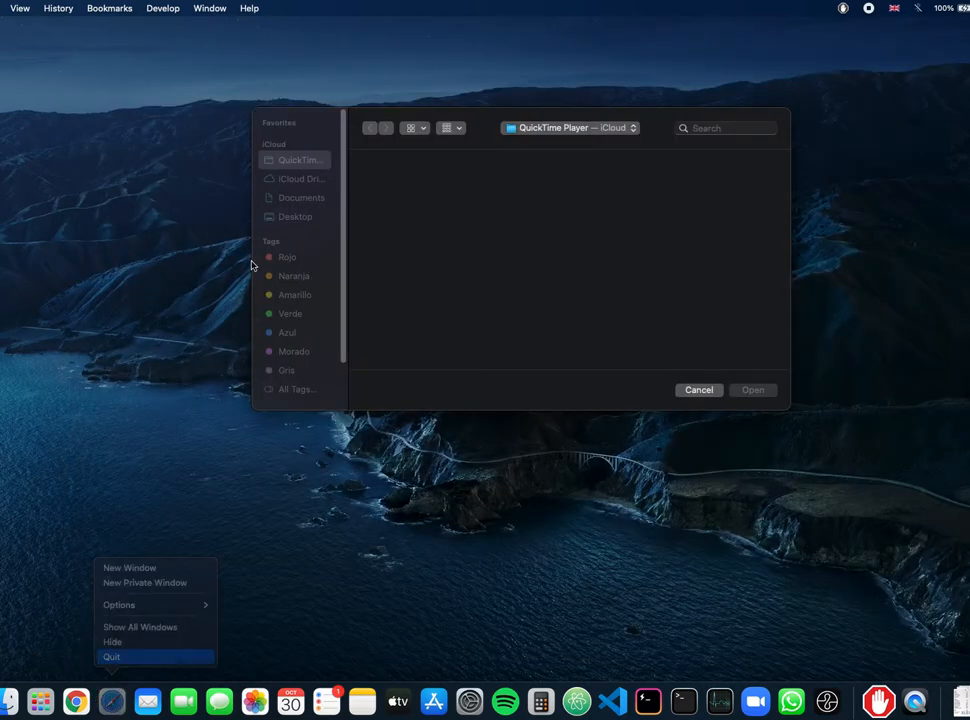
Quit and relaunch Safari, then load youtube.com
left_click(111, 657)
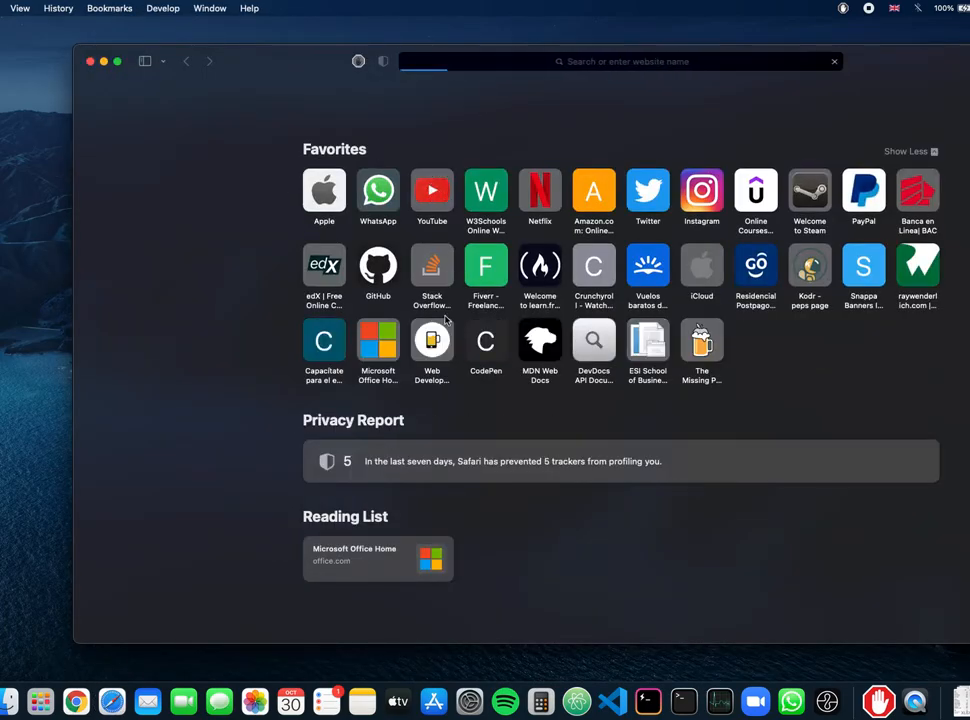
type("youtube.com")
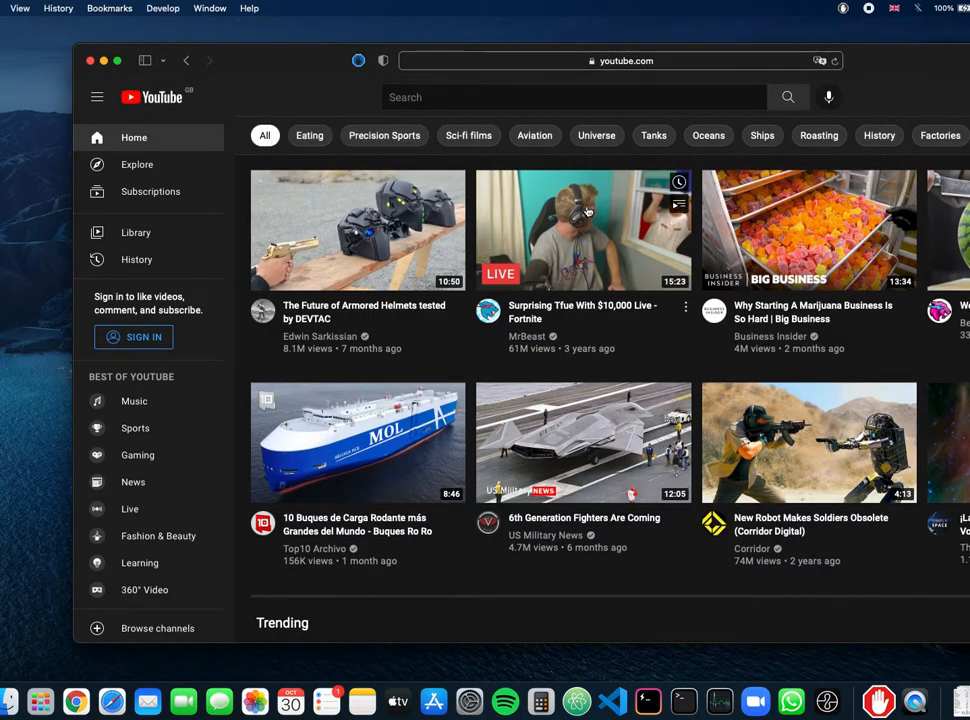
left_click(583, 230)
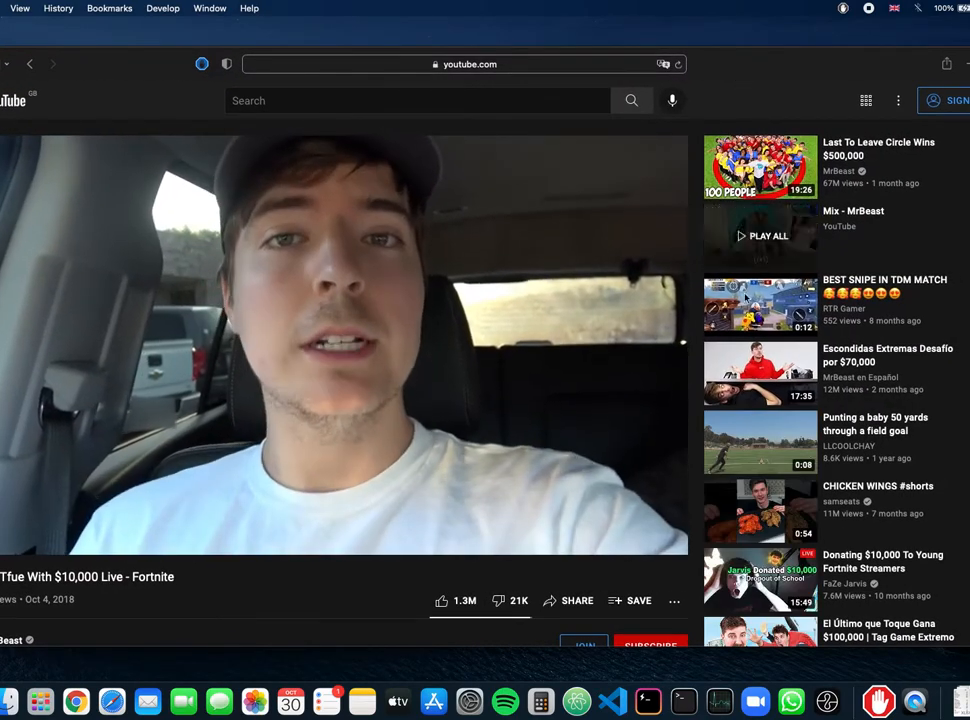
scroll("down", 3)
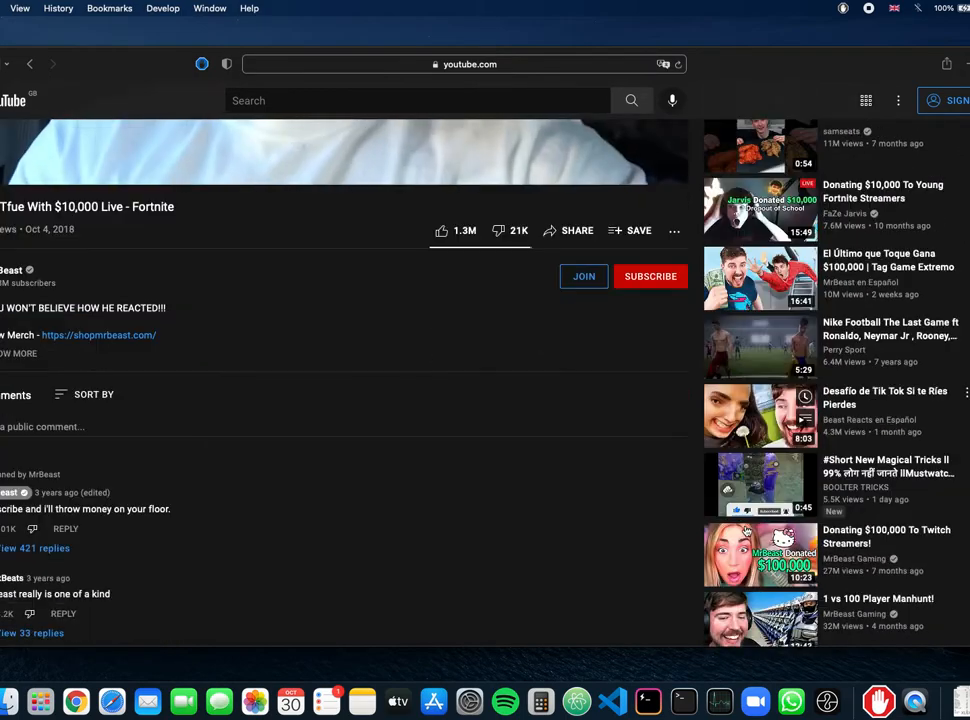
scroll("down", 3)
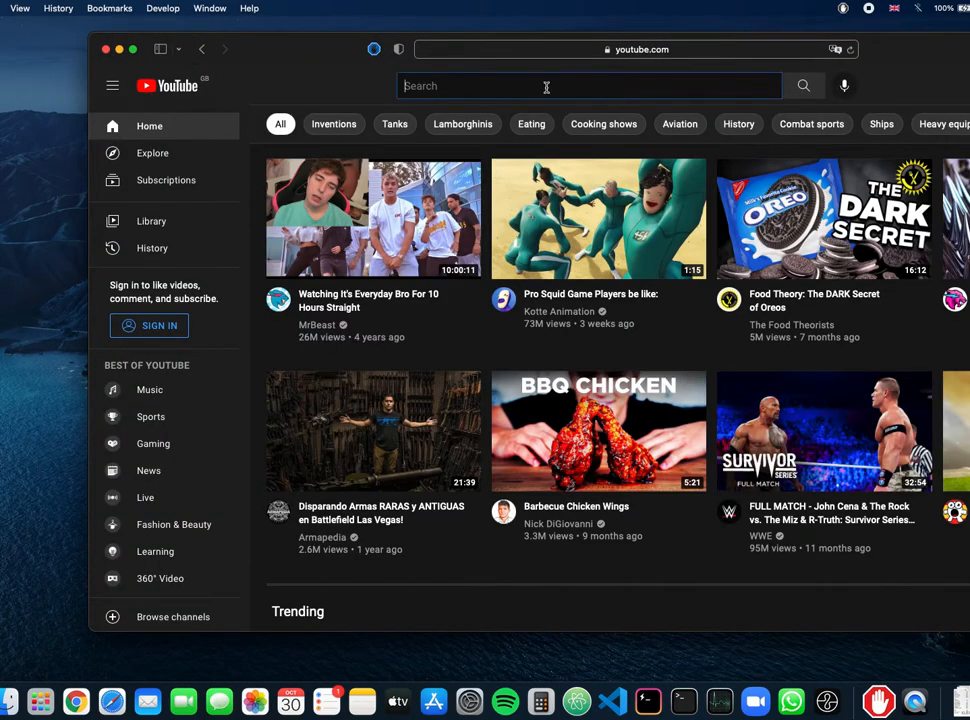
Search YouTube for 'national geographic' and skip ahead in the FBI informant video
type("nationa")
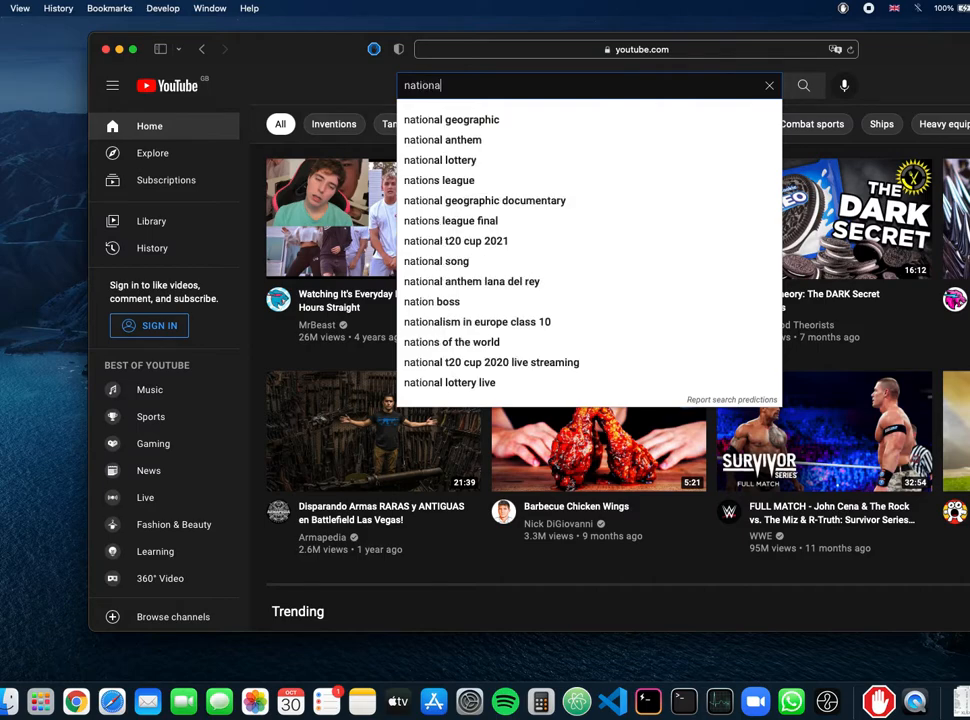
left_click(450, 119)
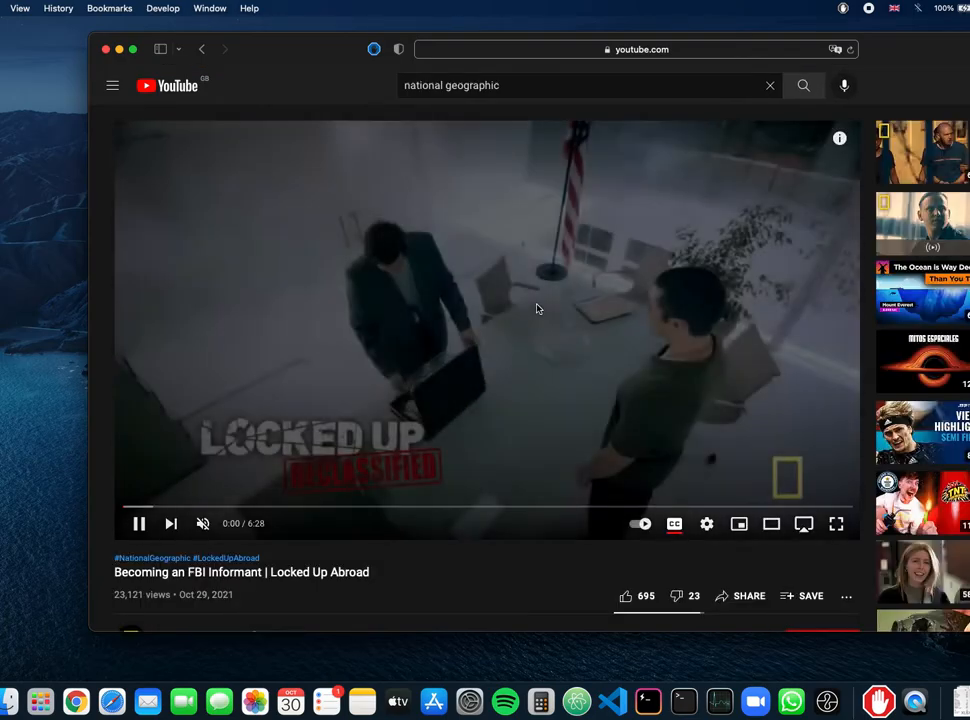
left_click(466, 509)
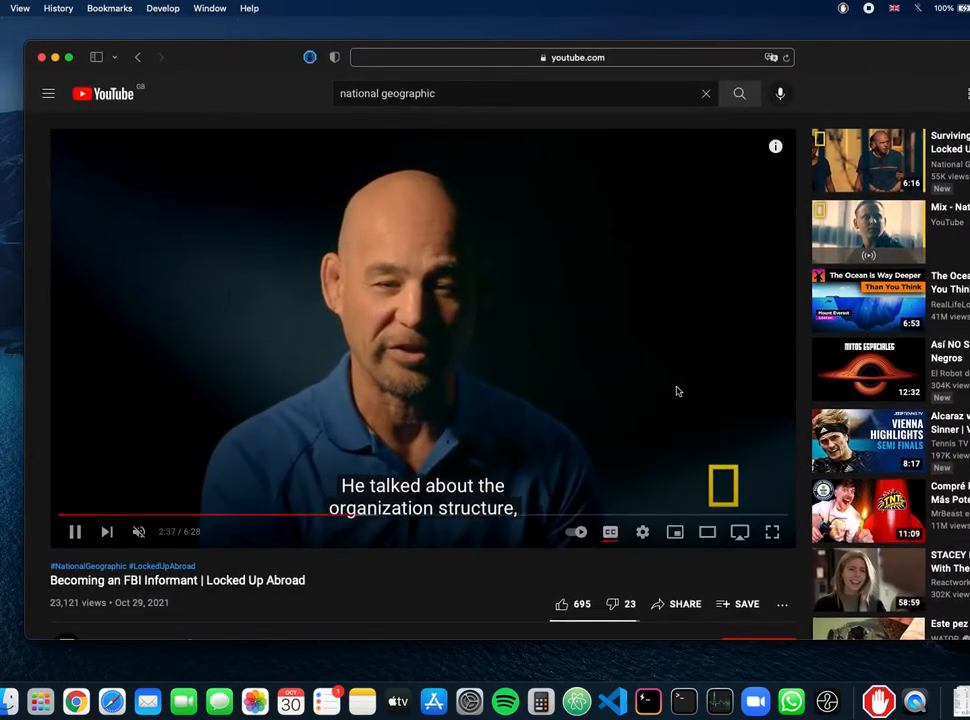
Scroll the recommendations and play 'Surviving Prison in Thailand' from Locked Up Abroad
scroll("down", 3)
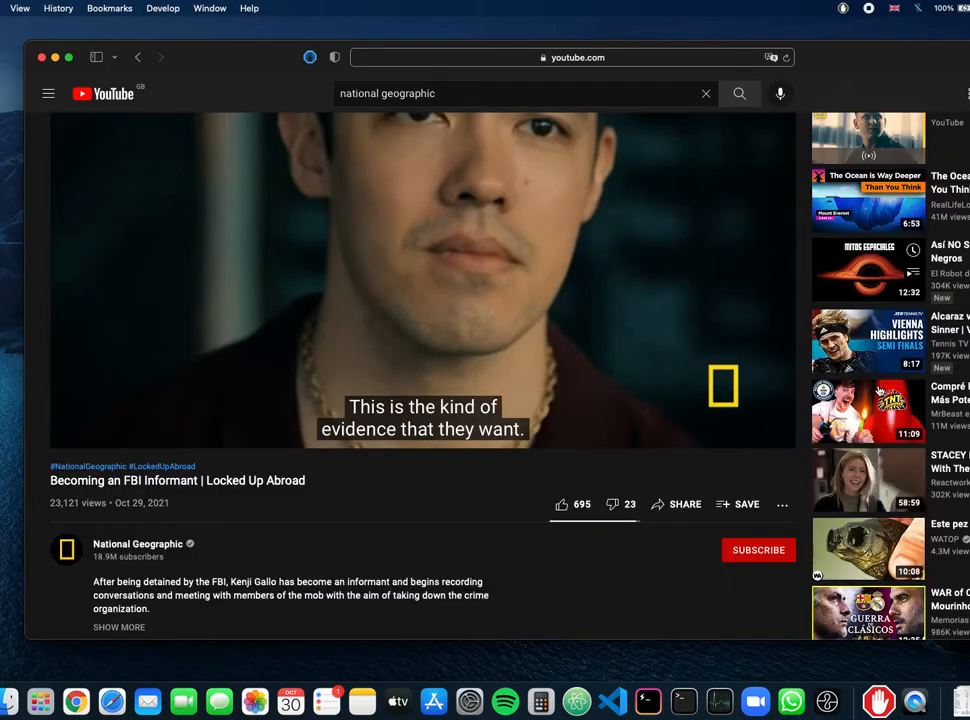
scroll("down", 3)
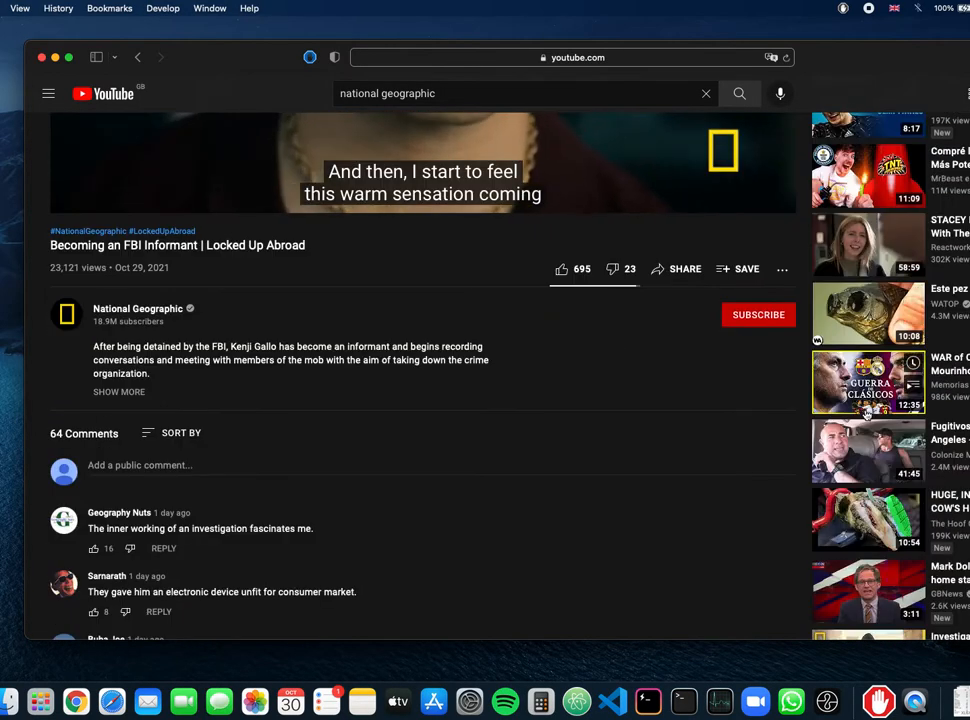
scroll("down", 3)
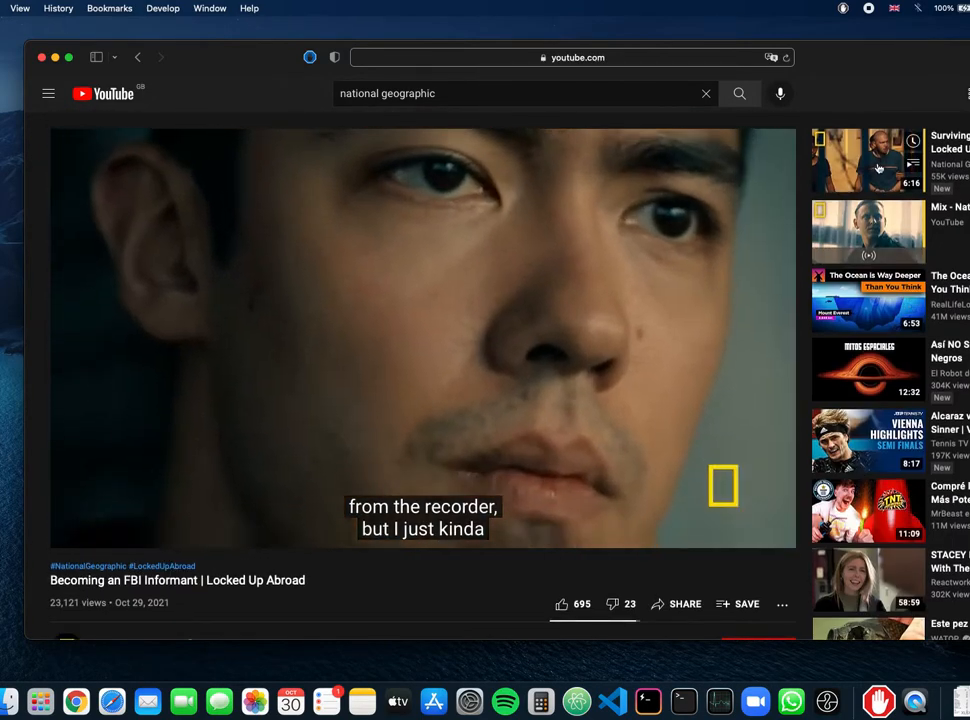
left_click(868, 160)
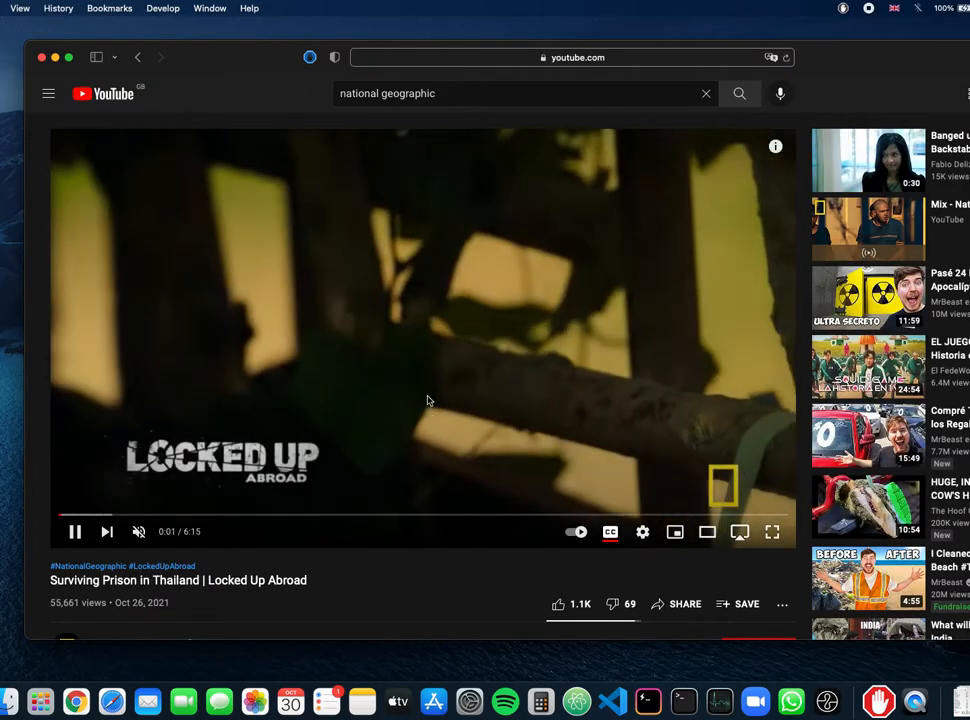
mouse_move(350, 290)
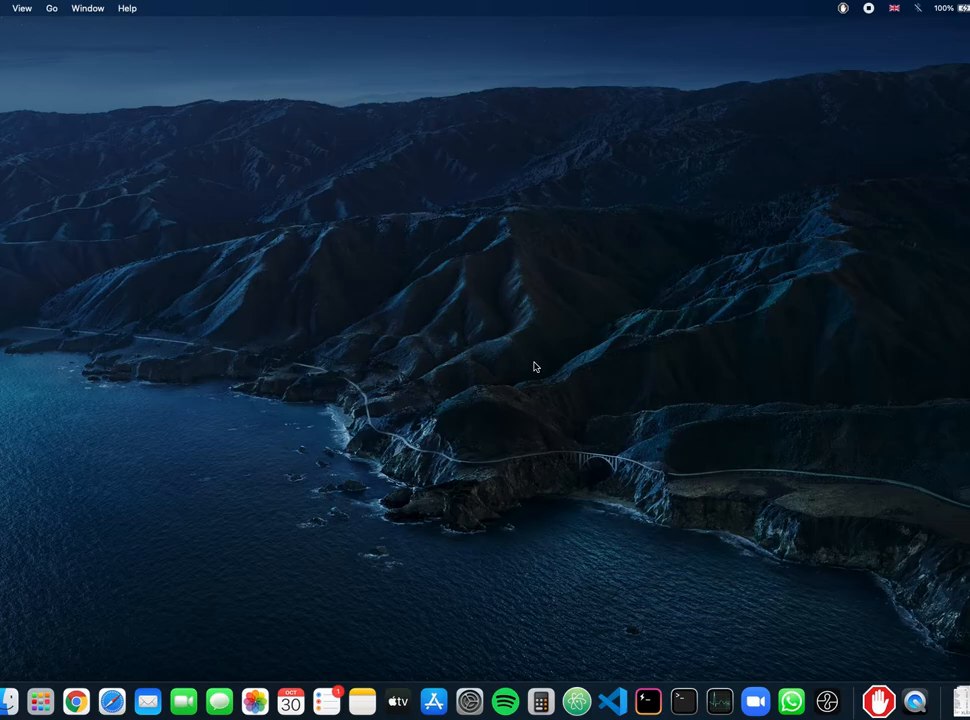
mouse_move(867, 51)
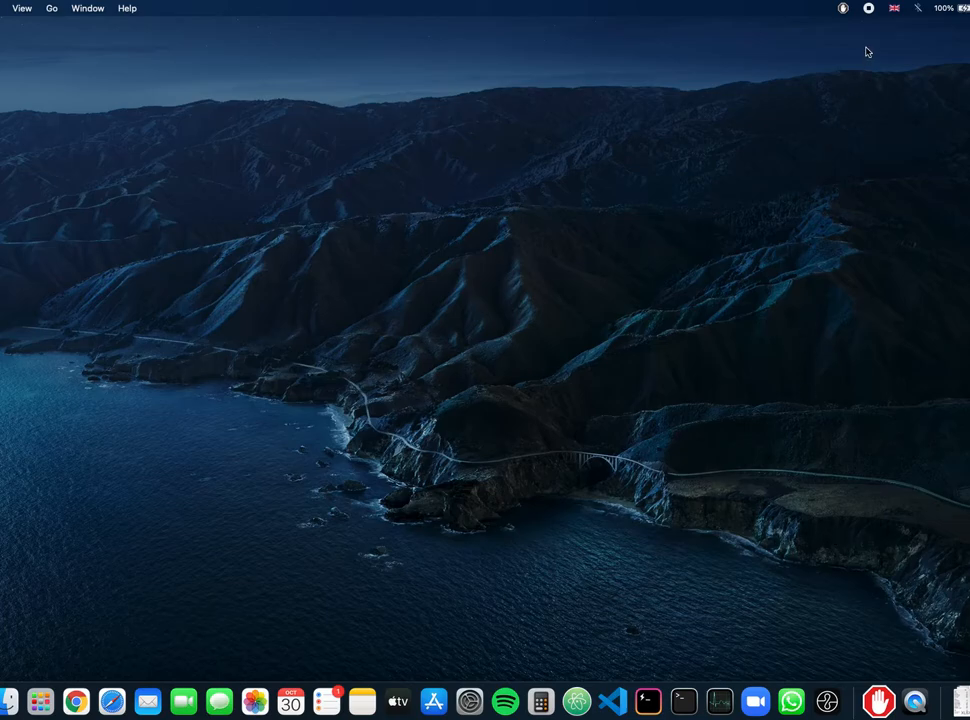